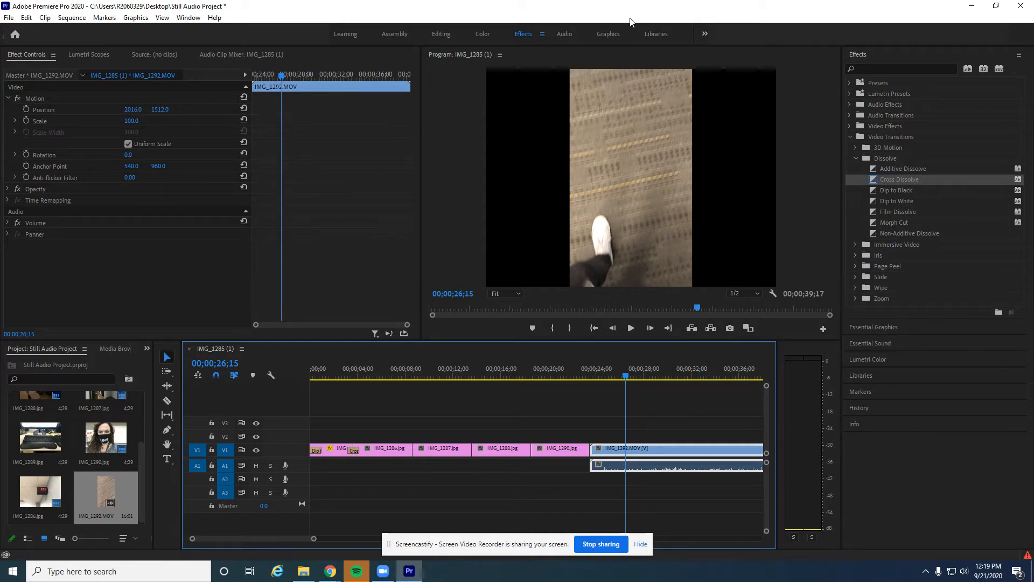
{"action": "mouse_move", "coordinate": [472, 228]}
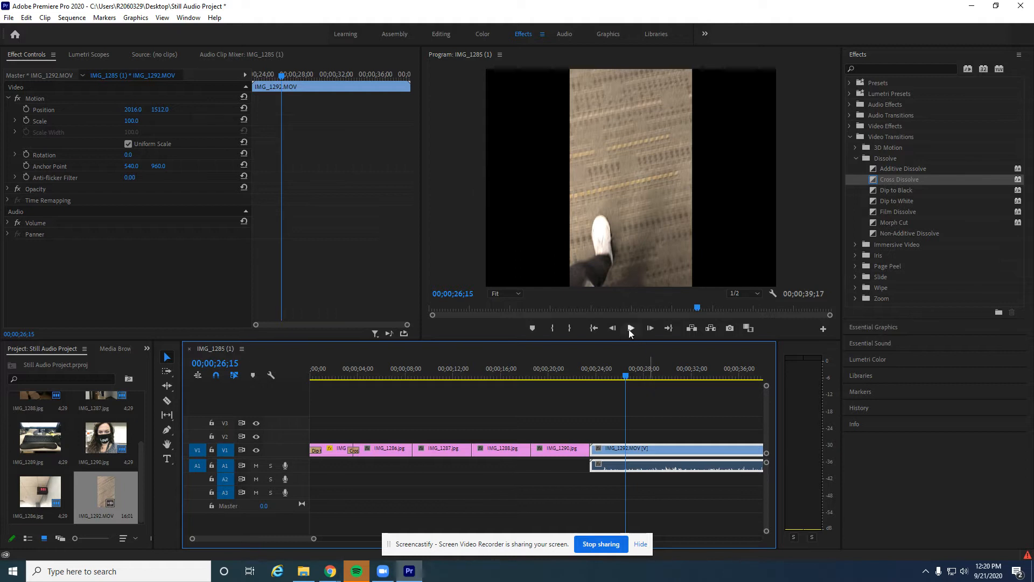
Step: Preview the phone clip IMG_1292.MOV, then bring up its clip options to unlink video and audio
{"action": "left_click", "coordinate": [631, 328]}
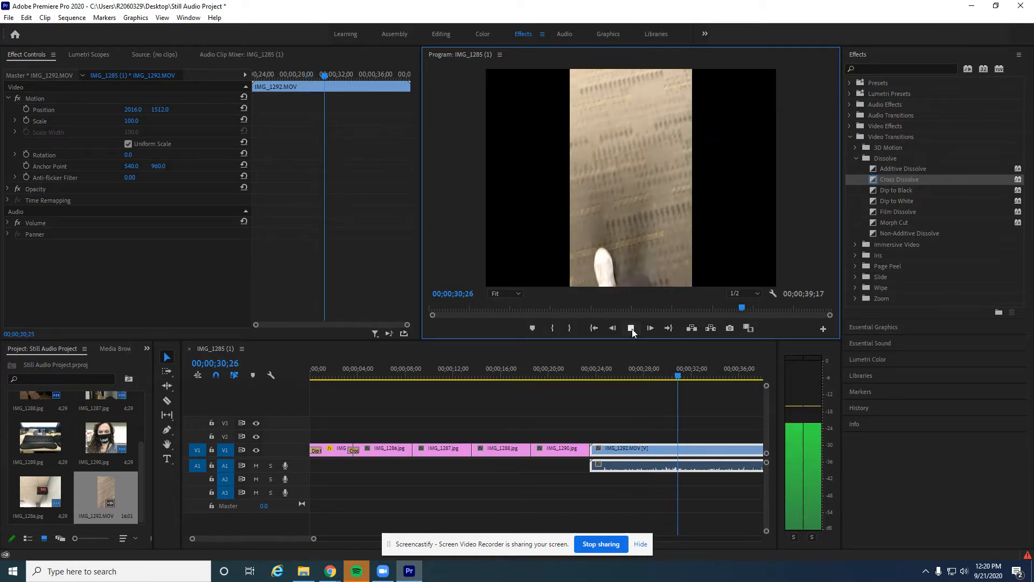
{"action": "left_click", "coordinate": [630, 327]}
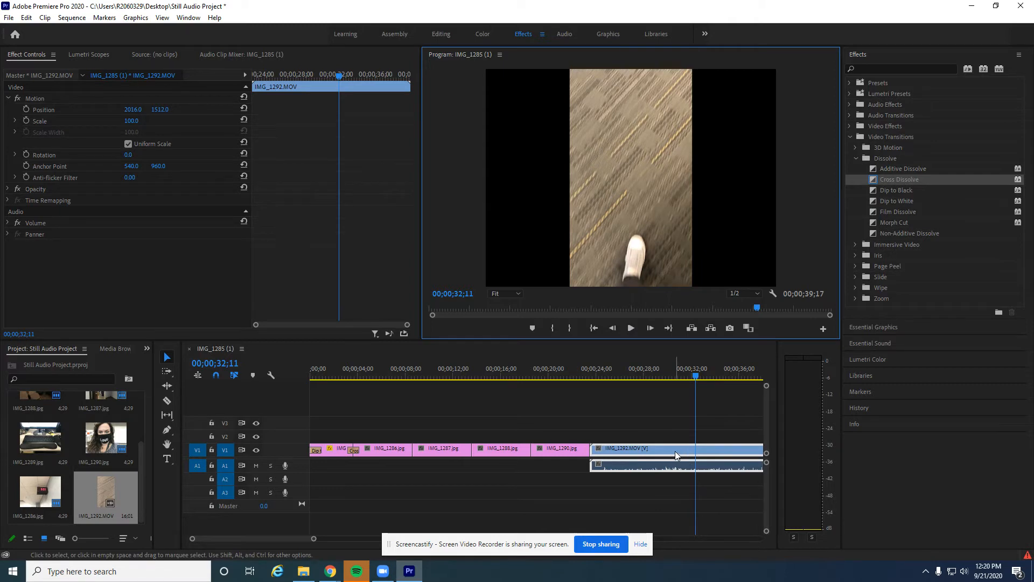
{"action": "right_click", "coordinate": [676, 454]}
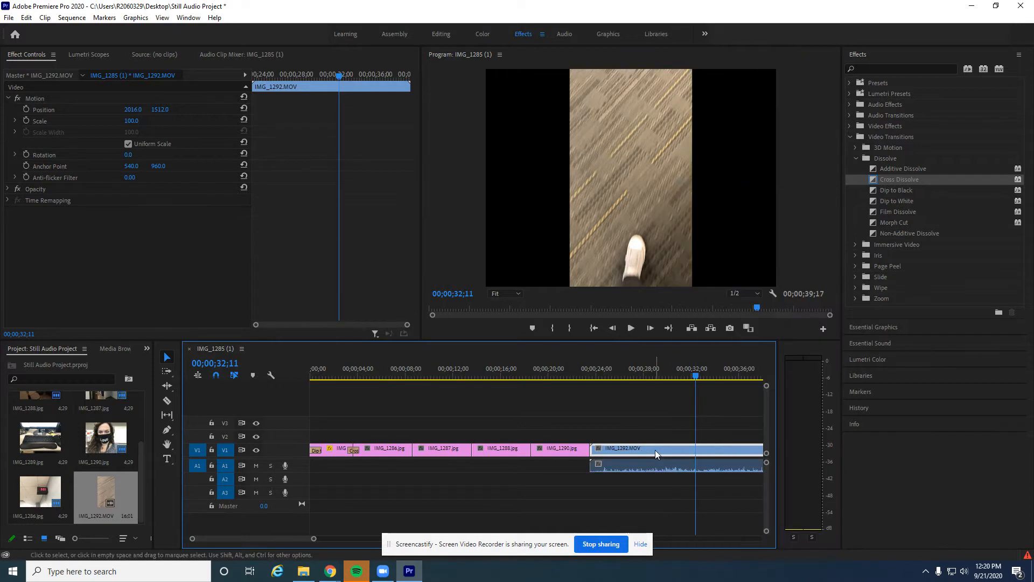
{"action": "mouse_move", "coordinate": [656, 453]}
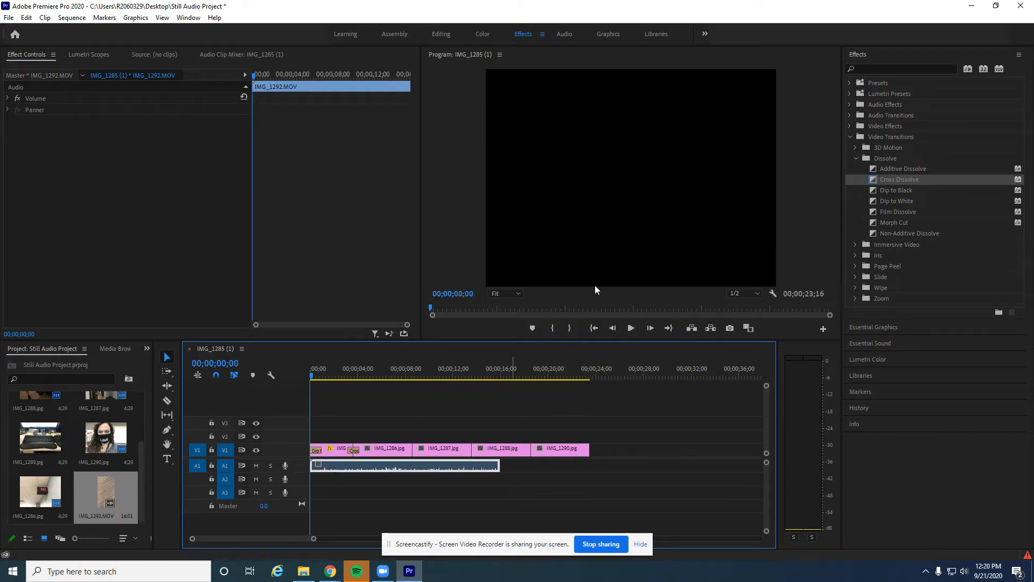
{"action": "left_click", "coordinate": [630, 327]}
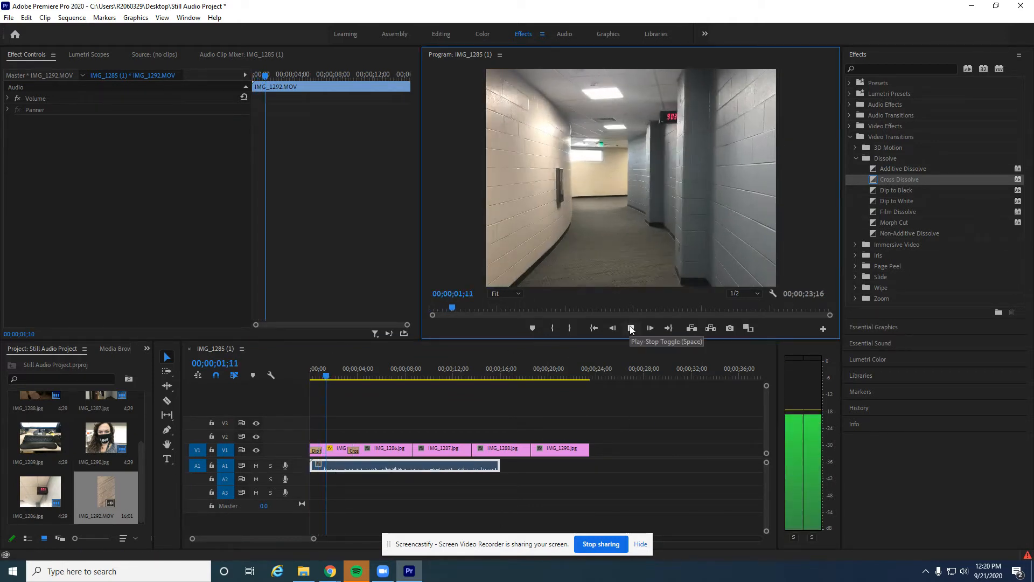
{"action": "left_click", "coordinate": [648, 327]}
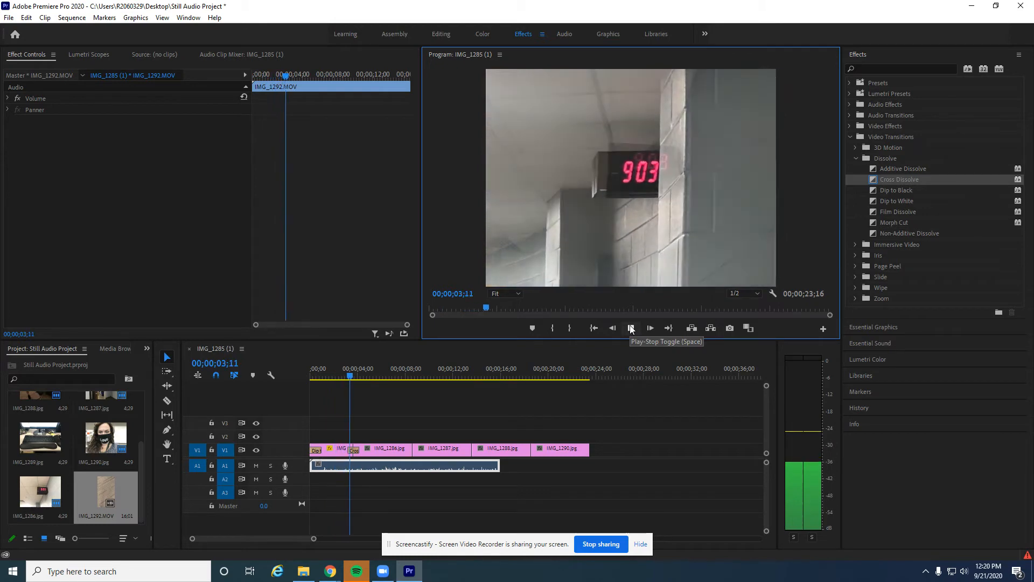
{"action": "left_click", "coordinate": [630, 327]}
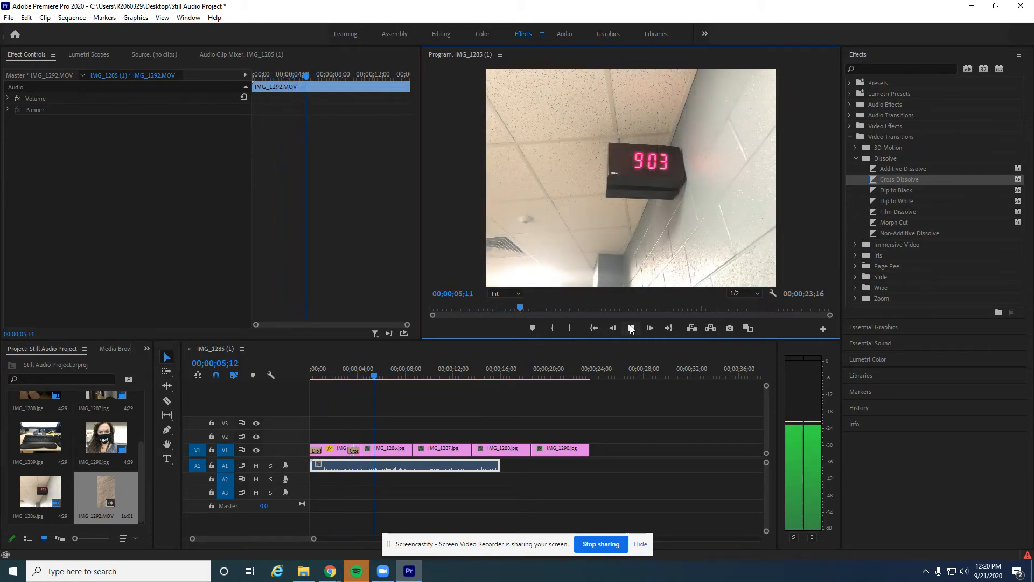
{"action": "left_click", "coordinate": [649, 328]}
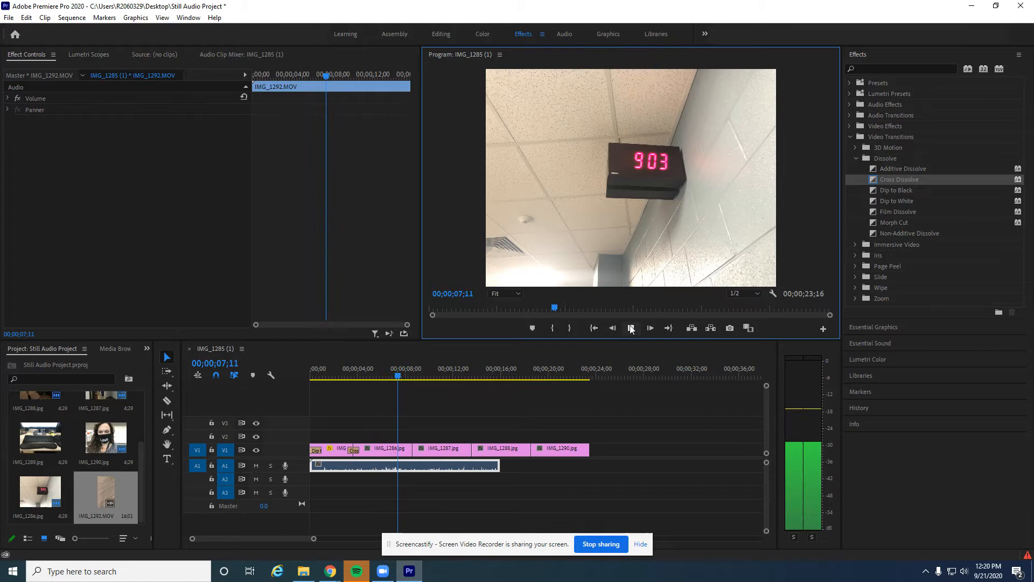
{"action": "left_click", "coordinate": [649, 328]}
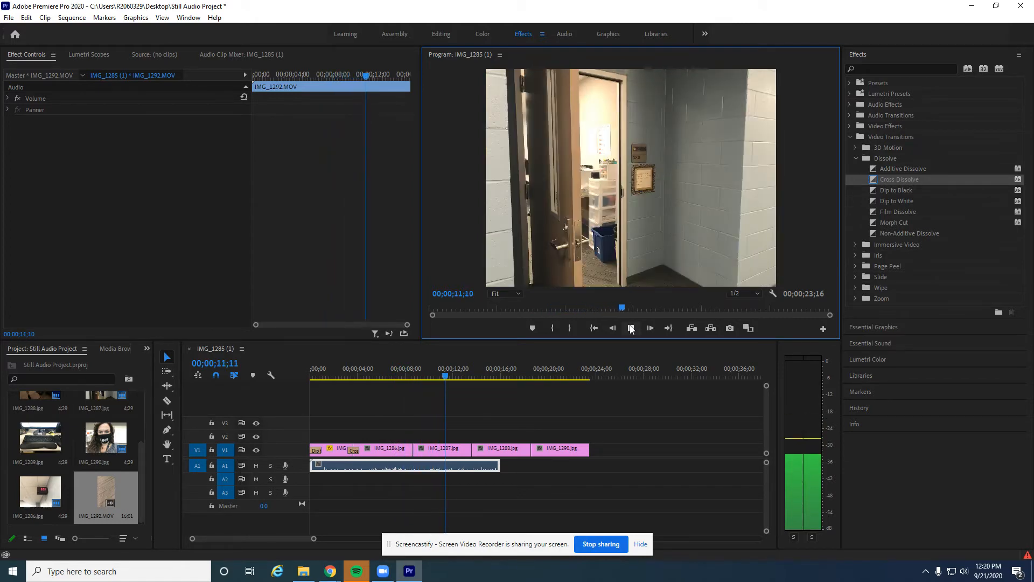
{"action": "left_click", "coordinate": [650, 327]}
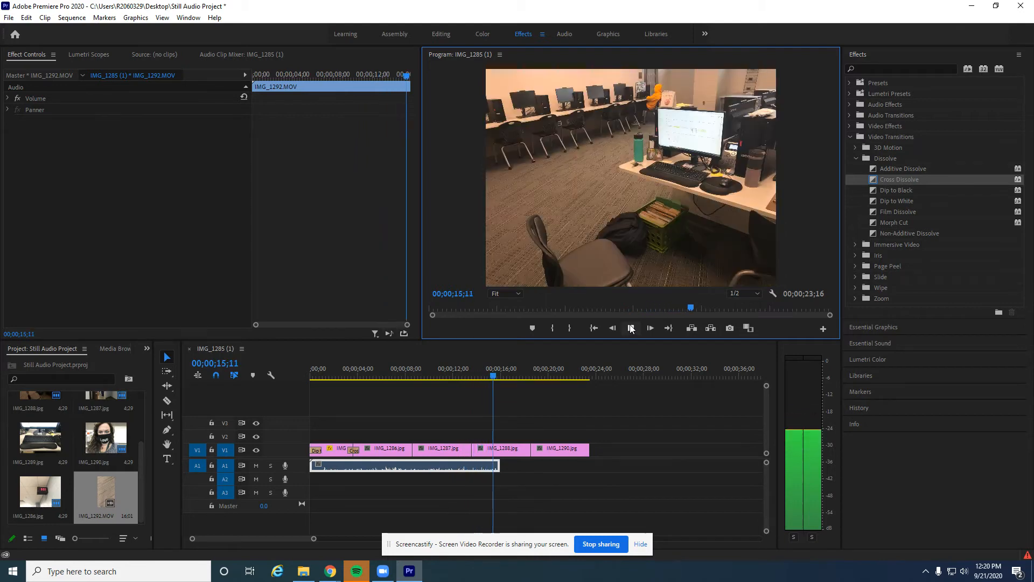
{"action": "left_click", "coordinate": [630, 328]}
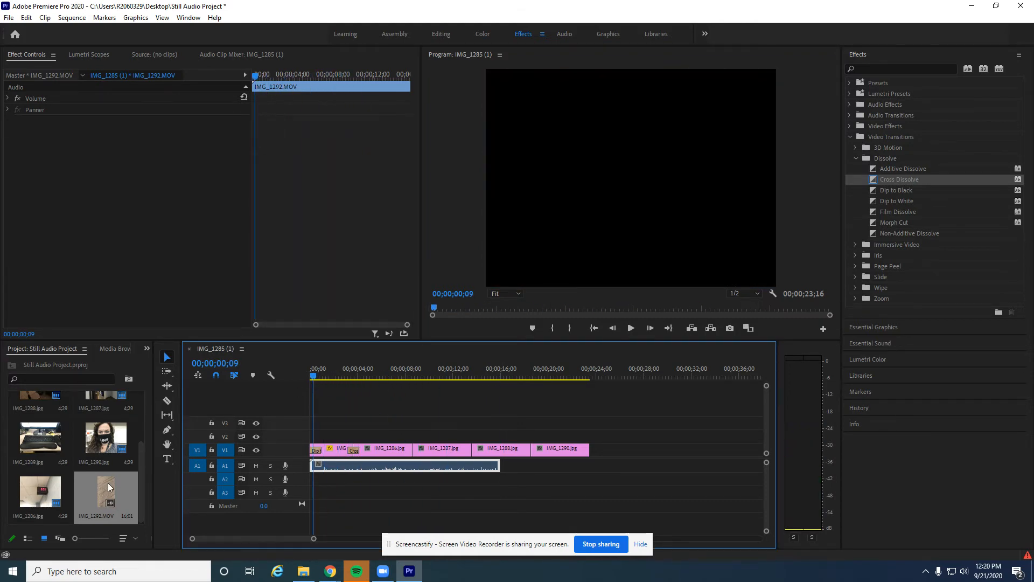
Step: Bring up the audio clip's options on A1 to reposition the footstep audio near 00;00;13
{"action": "right_click", "coordinate": [109, 487]}
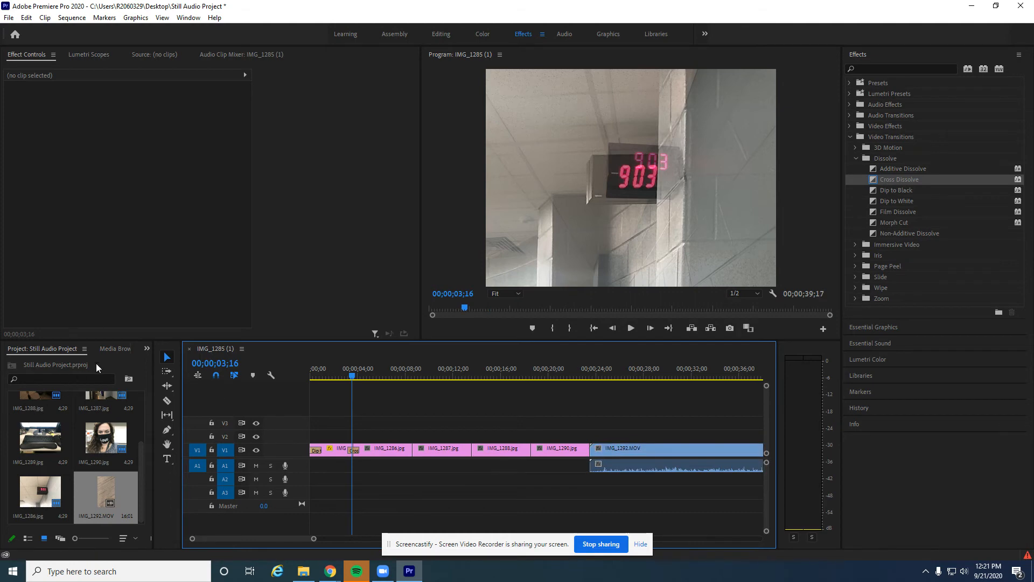
{"action": "mouse_move", "coordinate": [694, 467]}
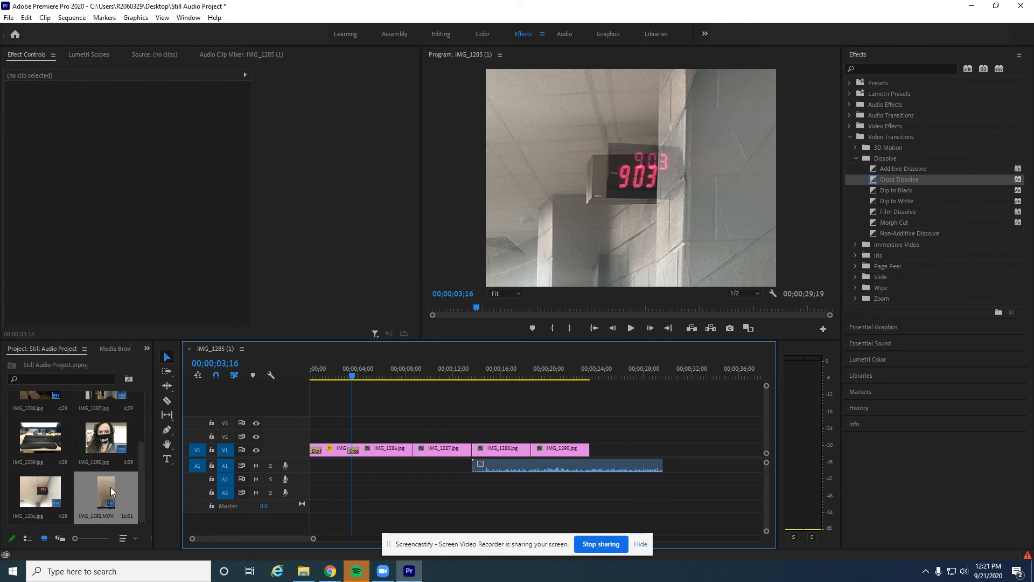
{"action": "mouse_move", "coordinate": [110, 487]}
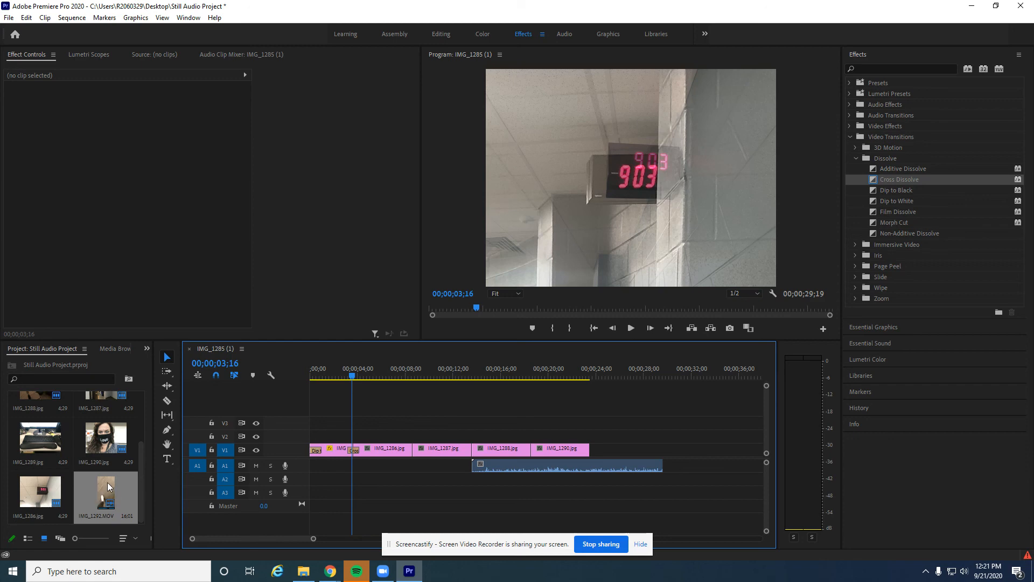
{"action": "mouse_move", "coordinate": [105, 491]}
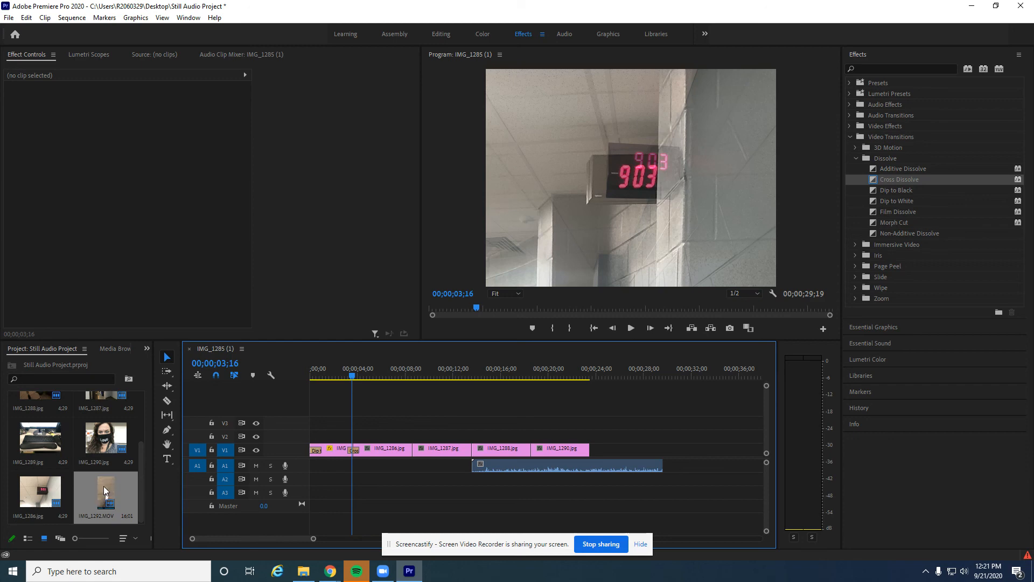
{"action": "mouse_move", "coordinate": [163, 491]}
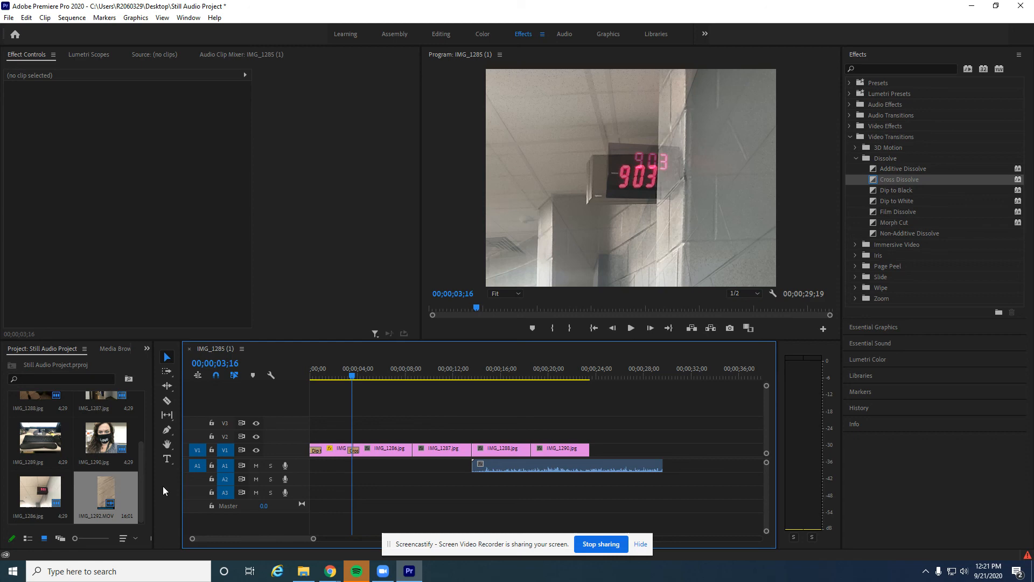